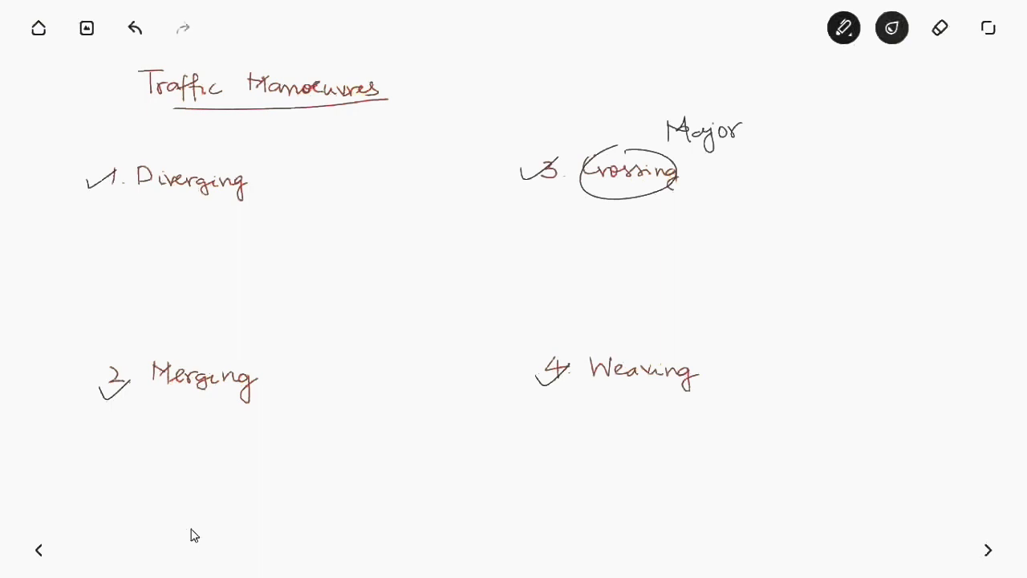
Step: Draw a straight arrow with a curved branch, dot the split point, and underline 'Diverging'
drag(169, 250, 301, 244)
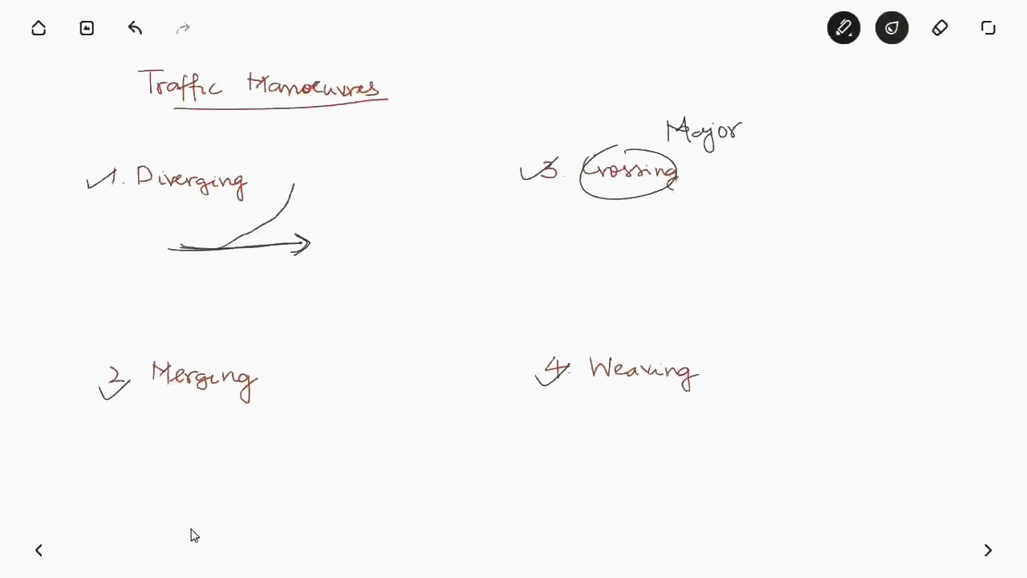
drag(276, 212, 295, 180)
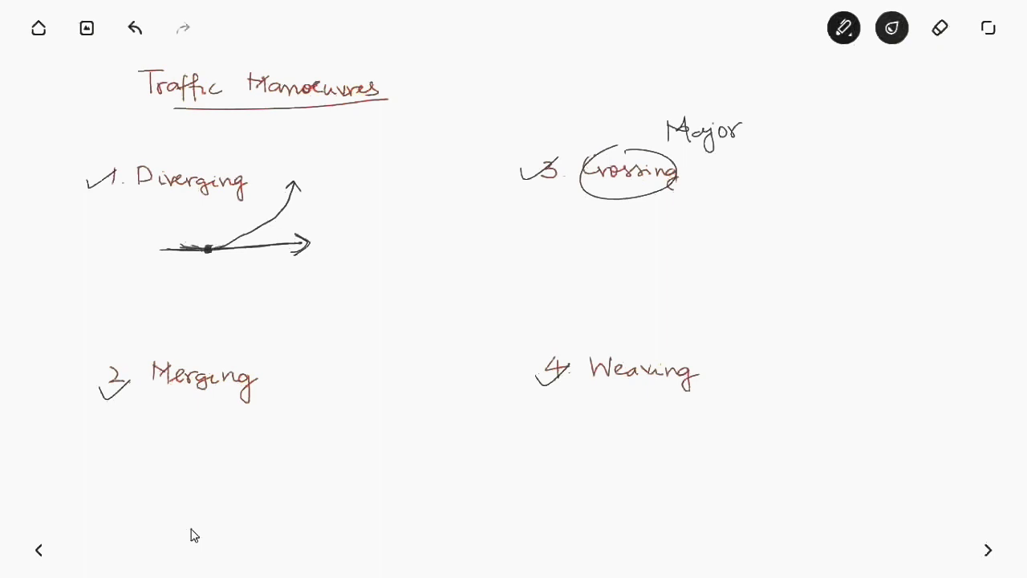
drag(163, 199, 221, 207)
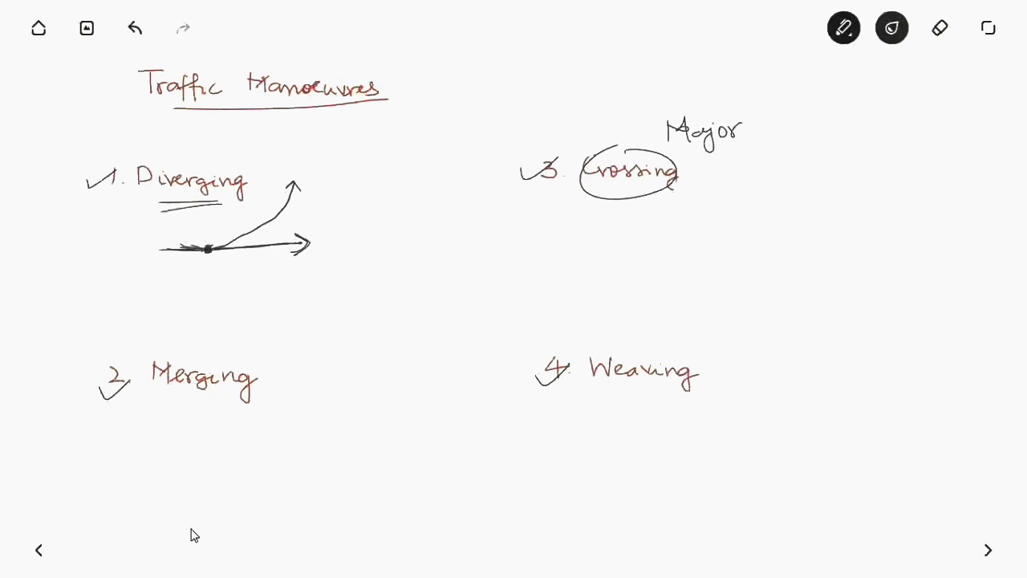
Step: Draw a curve joining an arrow under 'Merging' and two crossing arrows under 'Weaving'
drag(171, 479, 311, 480)
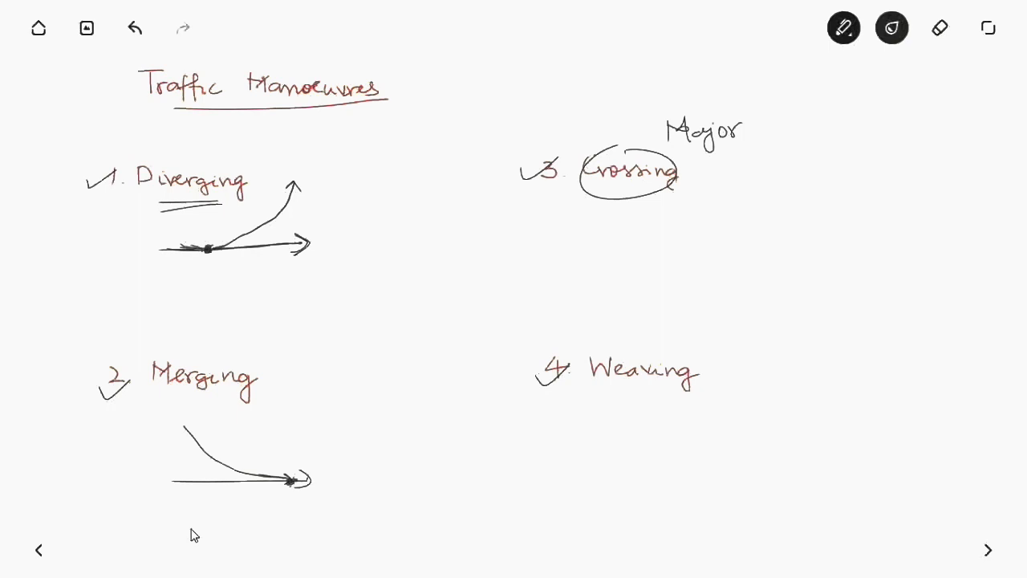
drag(575, 442, 754, 443)
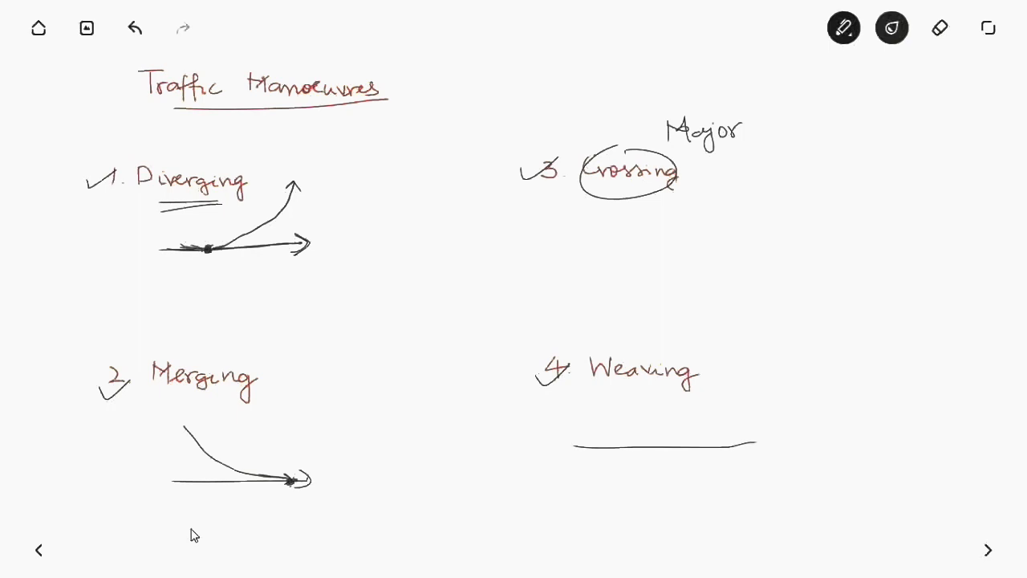
drag(738, 441, 762, 441)
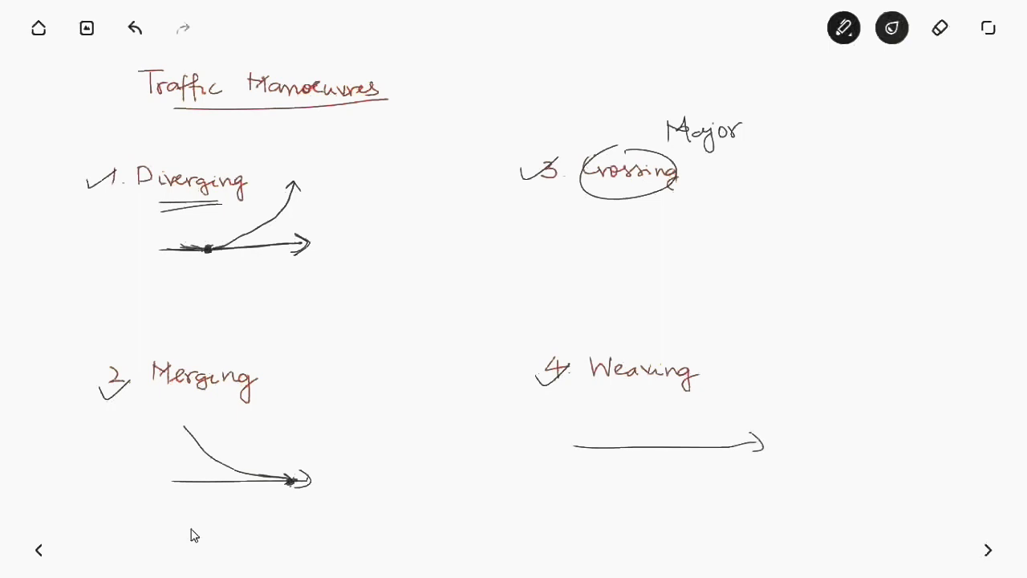
drag(562, 436, 642, 432)
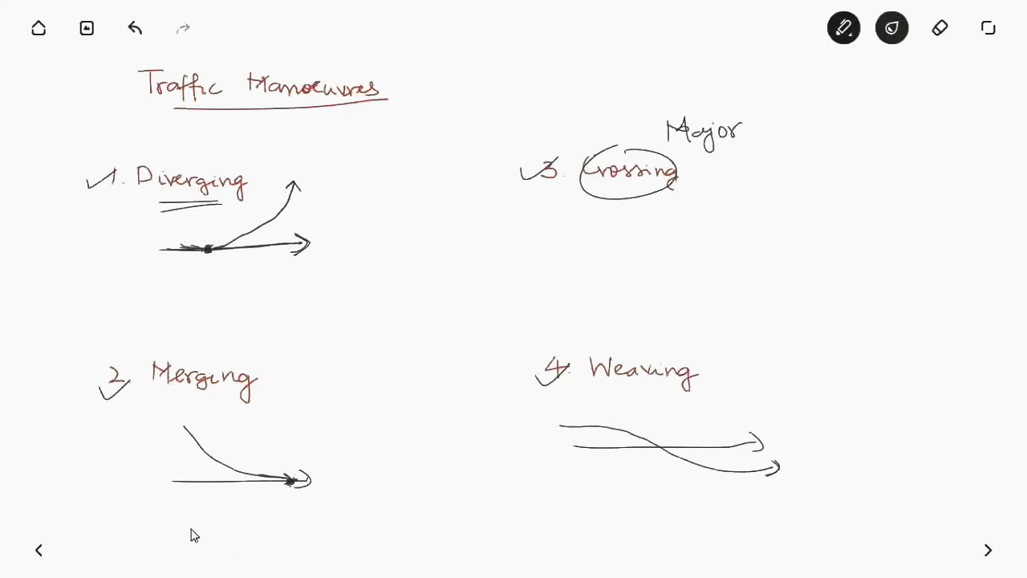
Step: Draw perpendicular crossing arrows under 'Crossing' and a crossroads with a dotted conflict point
drag(601, 237, 762, 235)
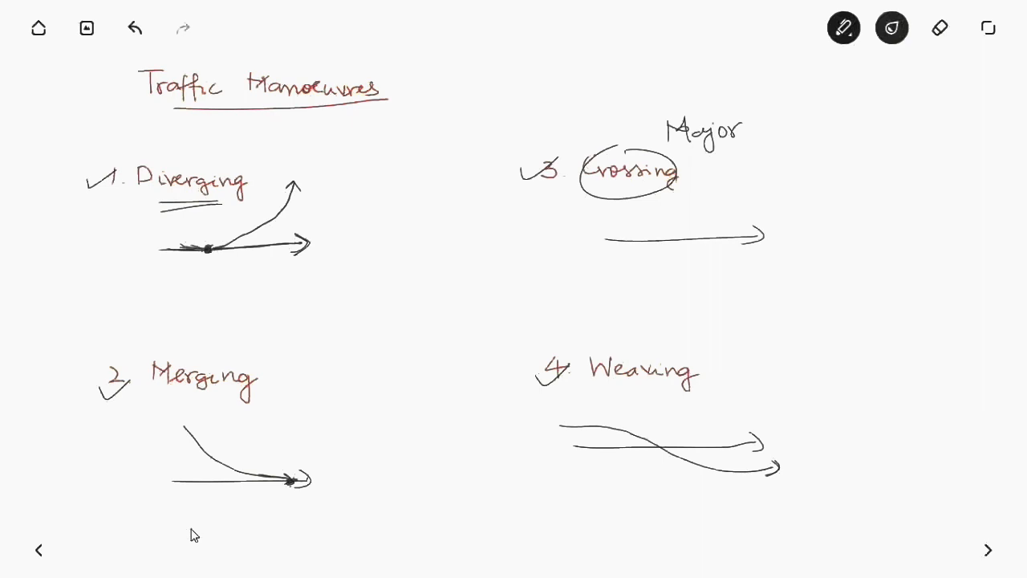
drag(667, 205, 667, 276)
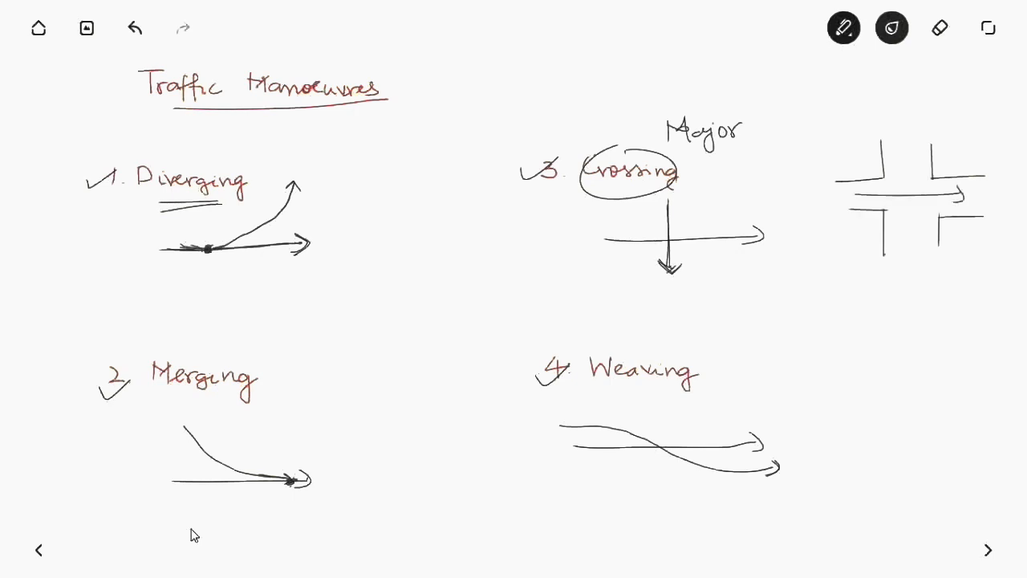
drag(911, 160, 911, 237)
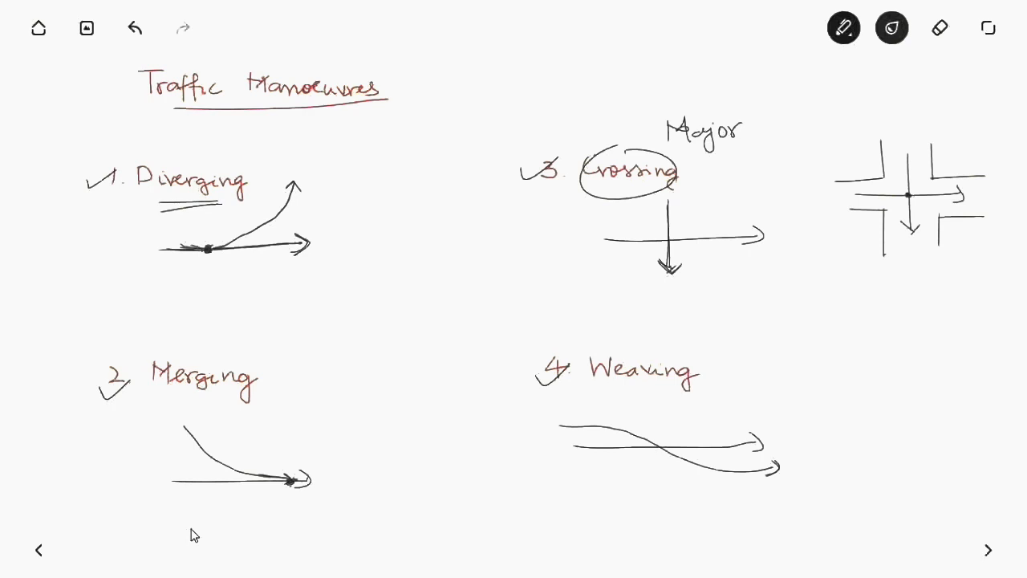
click(135, 28)
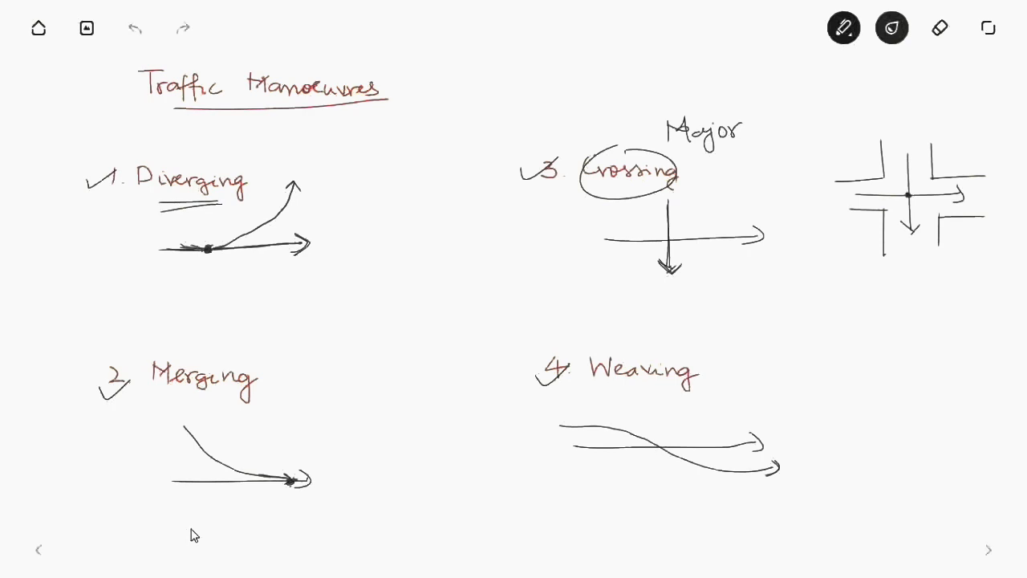
Step: Go to the 'Potential Conflicts' page and extend the T-intersection's side road
click(989, 549)
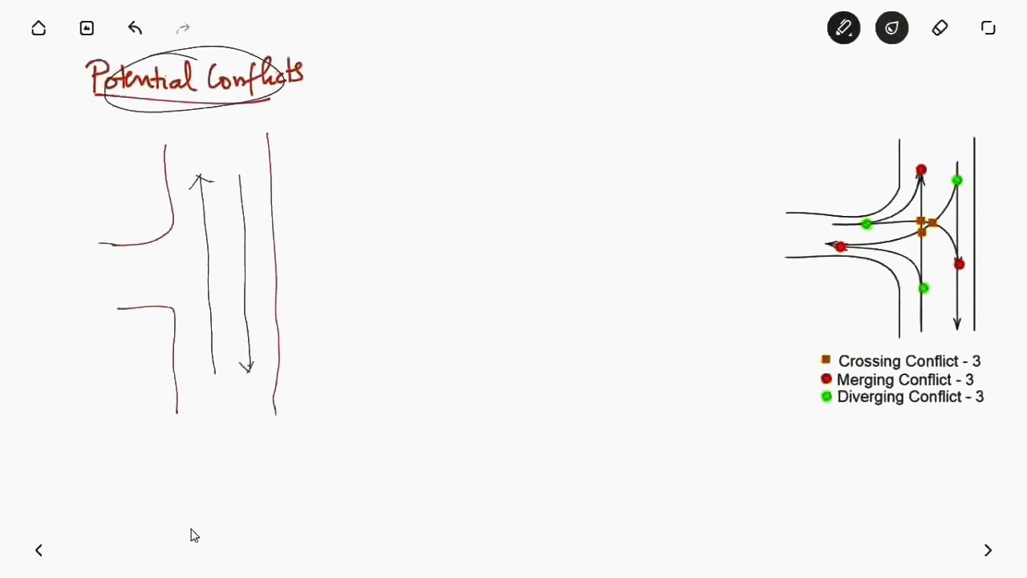
drag(83, 263, 102, 258)
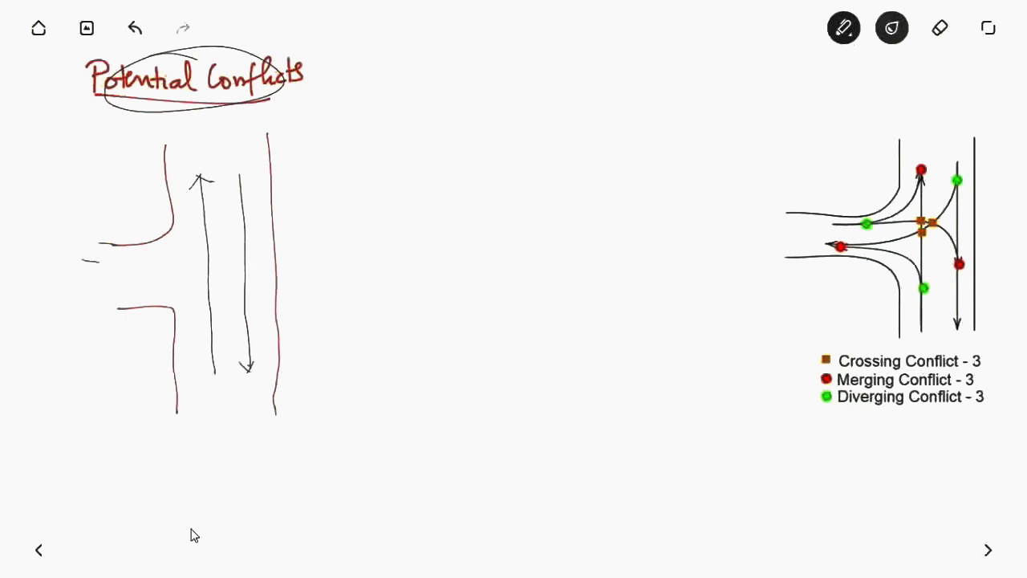